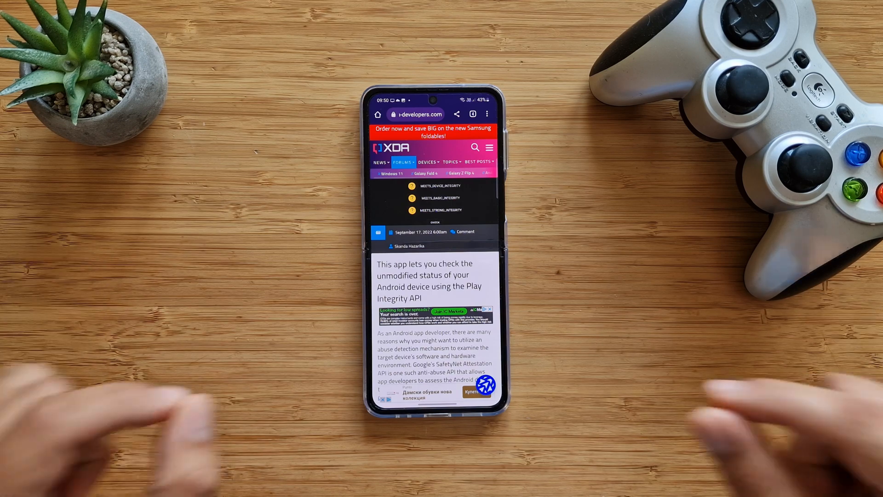
Step: Swipe through the home screen pages and launch the Integrity Checker app
{"action": "scroll", "scroll_direction": "down", "scroll_amount": 3}
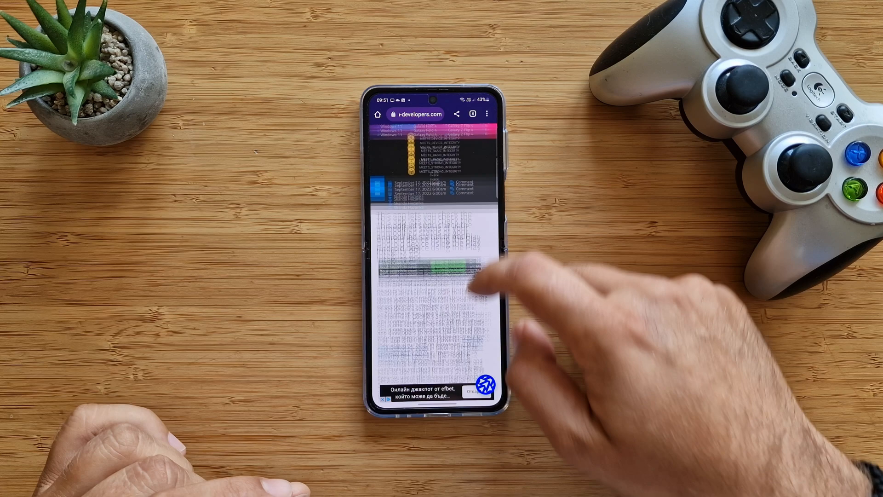
{"action": "scroll", "scroll_direction": "down", "scroll_amount": 3}
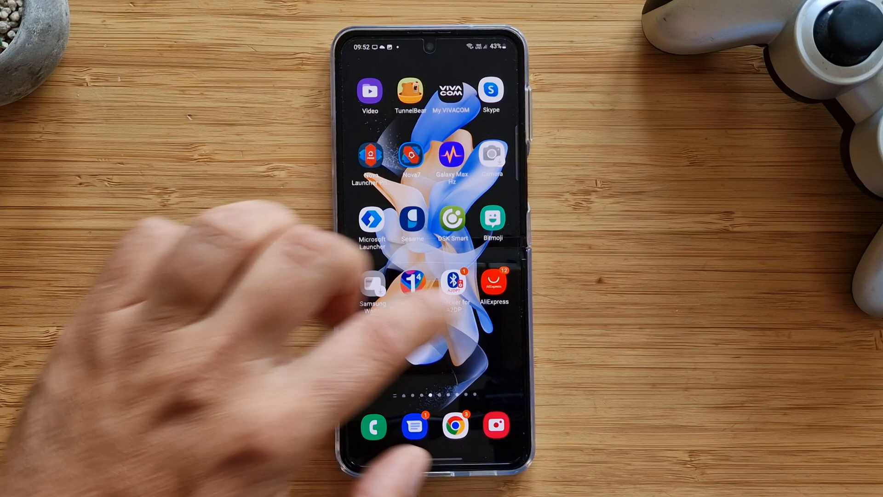
{"action": "scroll", "scroll_direction": "left", "scroll_amount": 3}
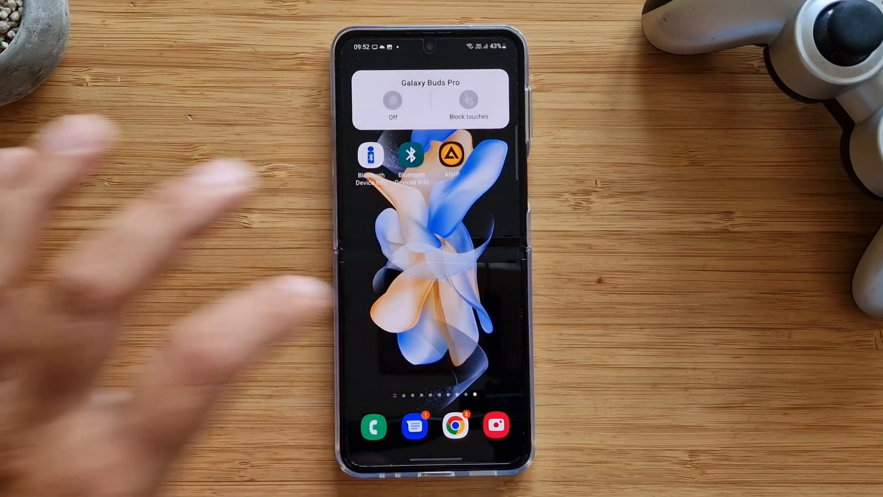
{"action": "scroll", "scroll_direction": "left", "scroll_amount": 3}
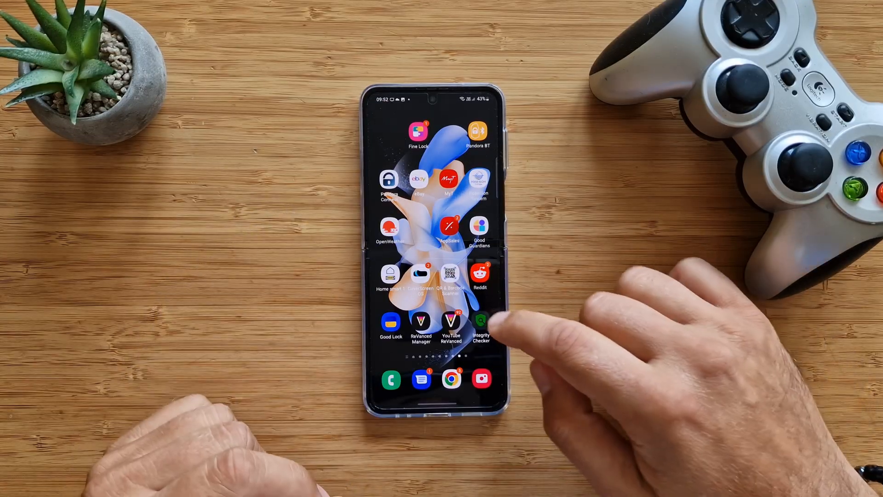
{"action": "left_click", "coordinate": [479, 324]}
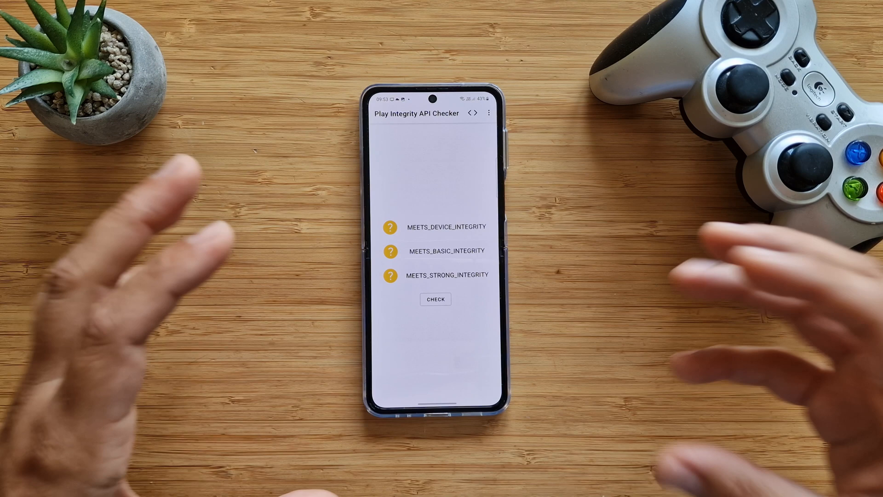
Step: Run the check so device, basic and strong integrity all show green ticks
{"action": "left_click", "coordinate": [435, 299]}
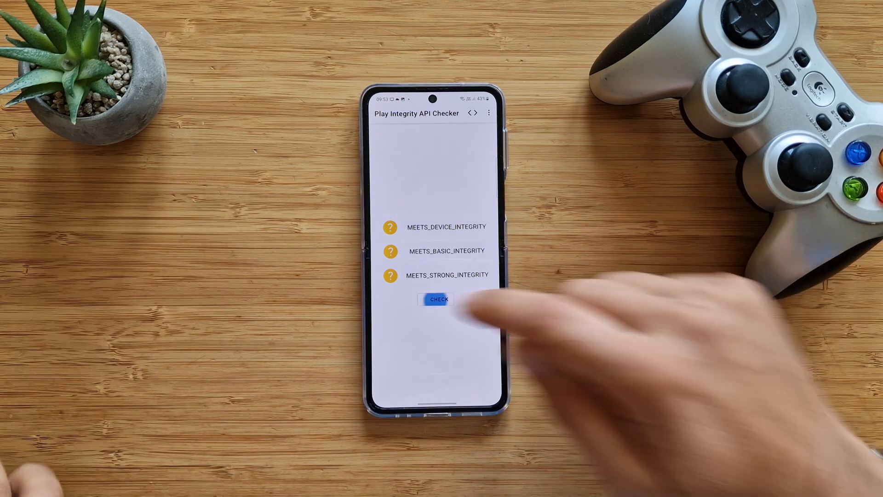
{"action": "left_click", "coordinate": [439, 298]}
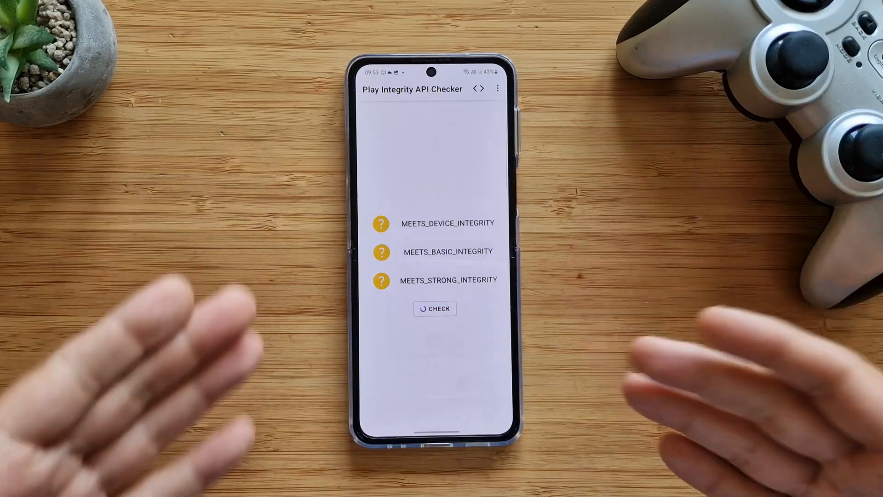
{"action": "left_click", "coordinate": [434, 309]}
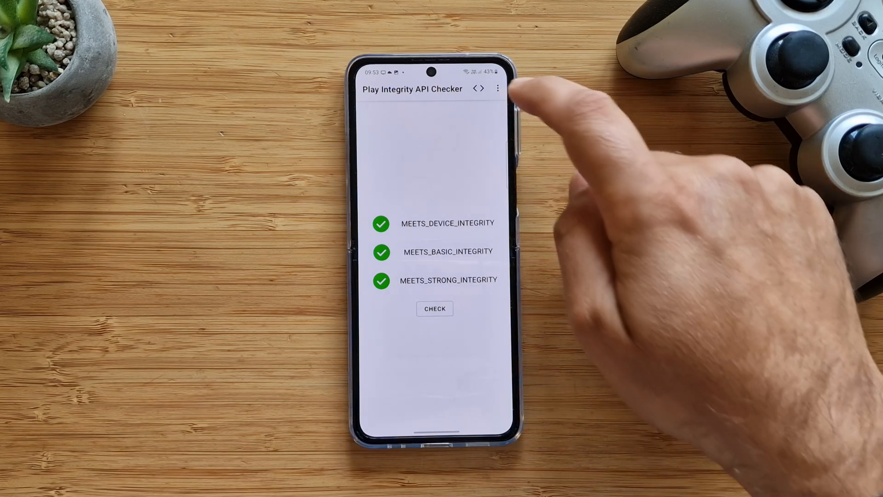
Step: Open the 'Learn what the results mean' guide from the three-dot menu
{"action": "left_click", "coordinate": [498, 88]}
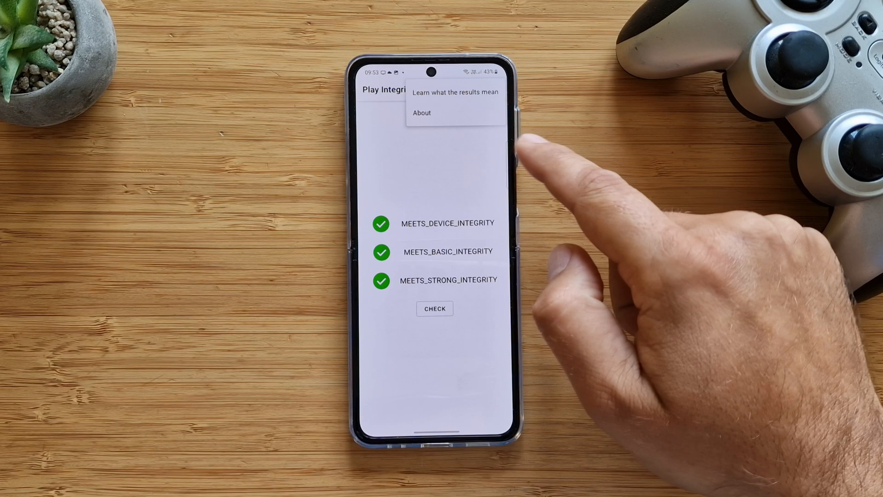
{"action": "left_click", "coordinate": [421, 113]}
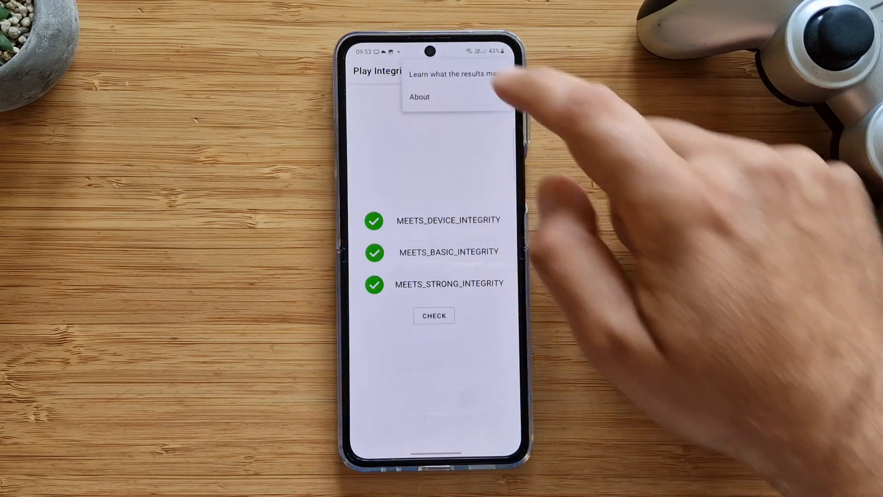
{"action": "left_click", "coordinate": [456, 73]}
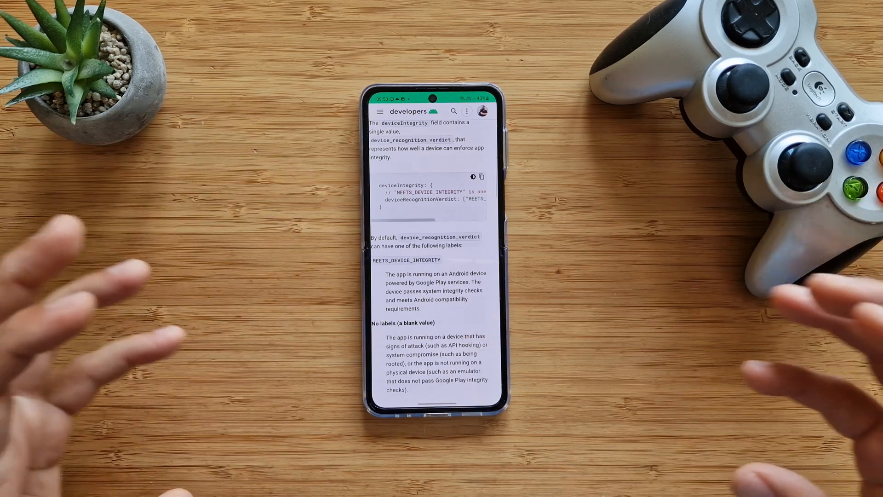
{"action": "scroll", "scroll_direction": "down", "scroll_amount": 3}
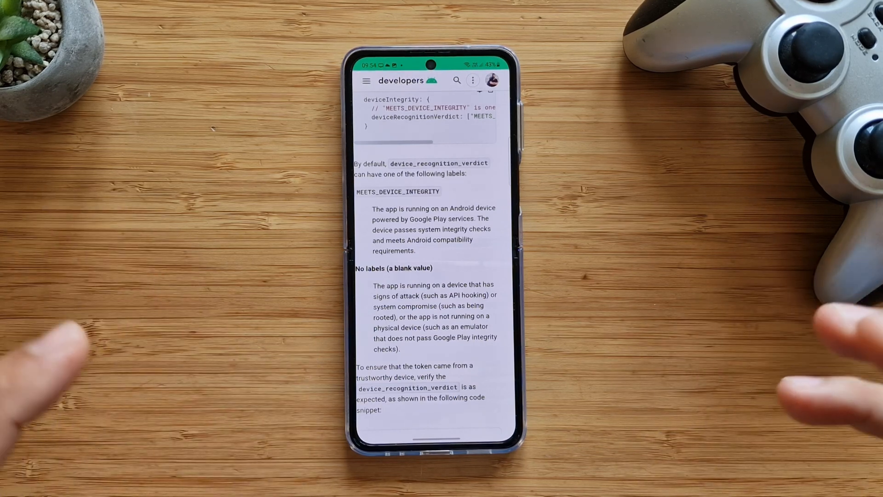
{"action": "scroll", "scroll_direction": "down", "scroll_amount": 3}
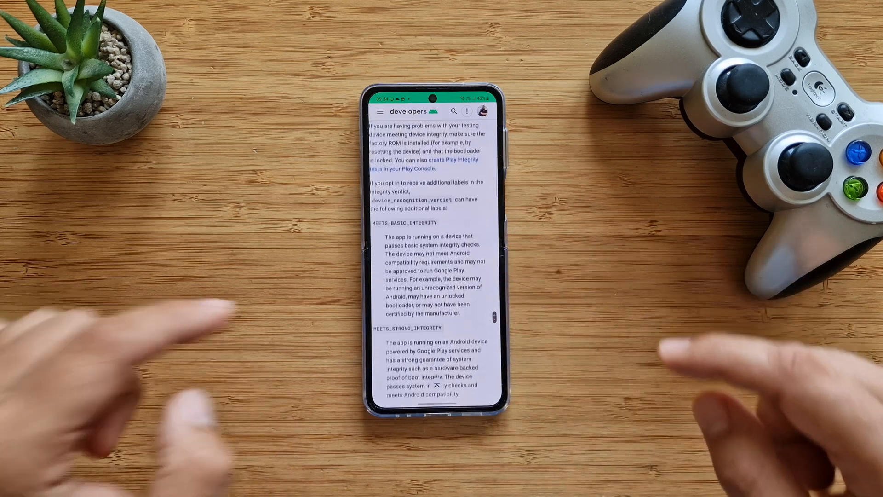
{"action": "scroll", "scroll_direction": "down", "scroll_amount": 3}
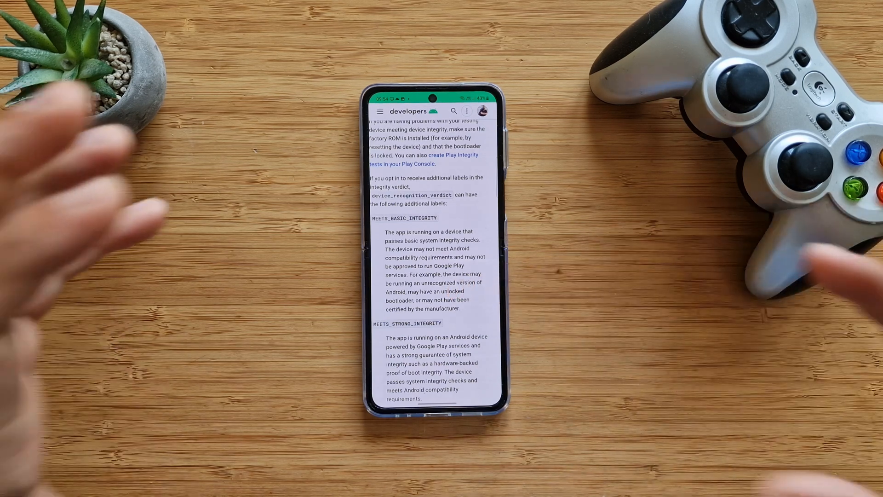
{"action": "scroll", "scroll_direction": "down", "scroll_amount": 3}
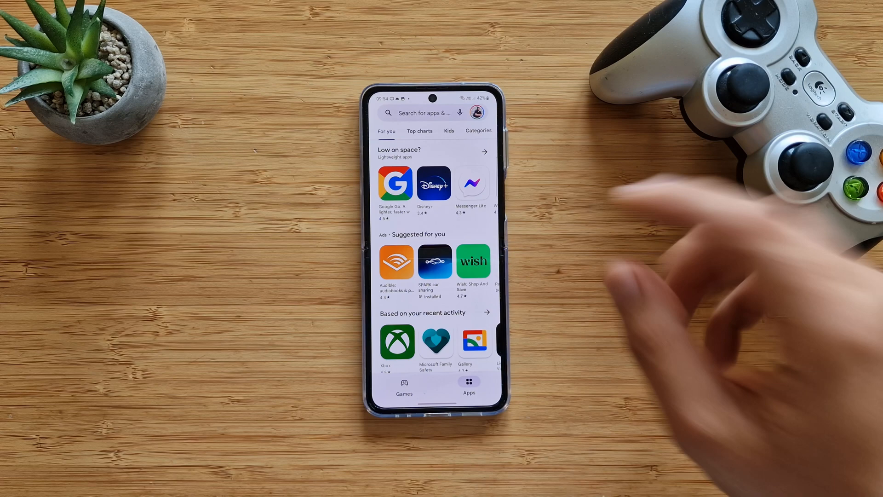
Step: Open the Play Store account menu and choose Settings
{"action": "left_click", "coordinate": [475, 113]}
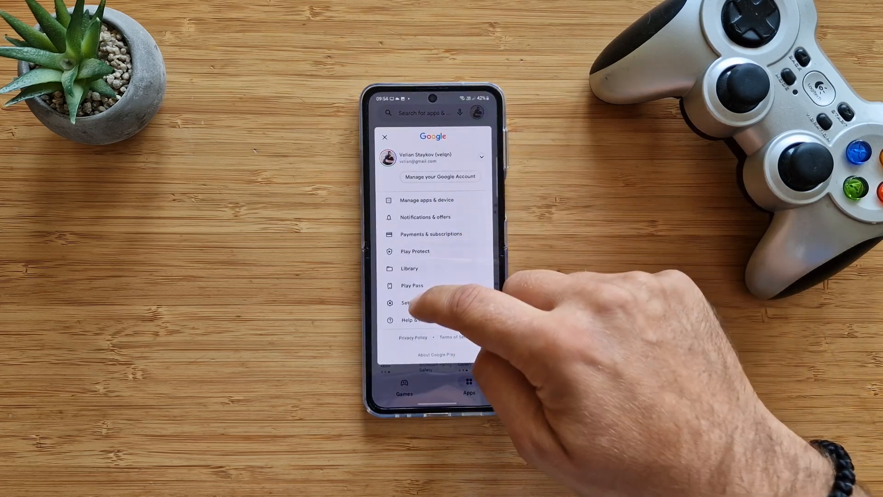
{"action": "left_click", "coordinate": [409, 303]}
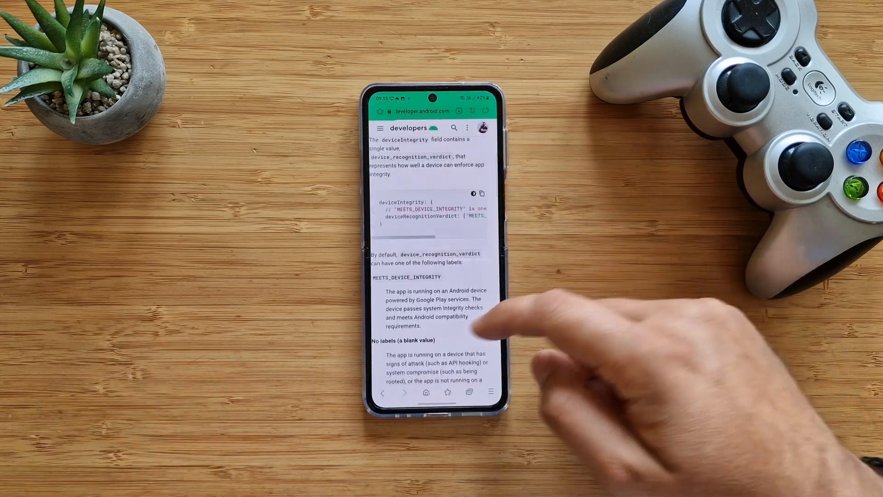
{"action": "scroll", "scroll_direction": "down", "scroll_amount": 3}
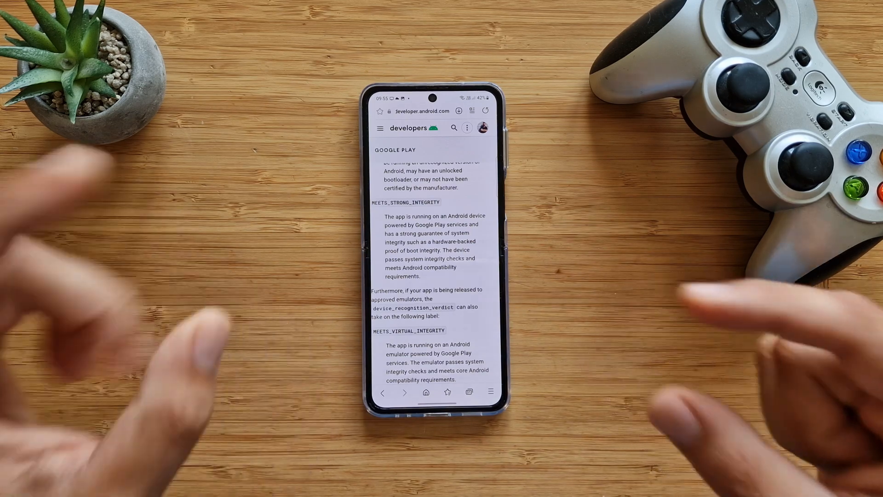
{"action": "scroll", "scroll_direction": "down", "scroll_amount": 3}
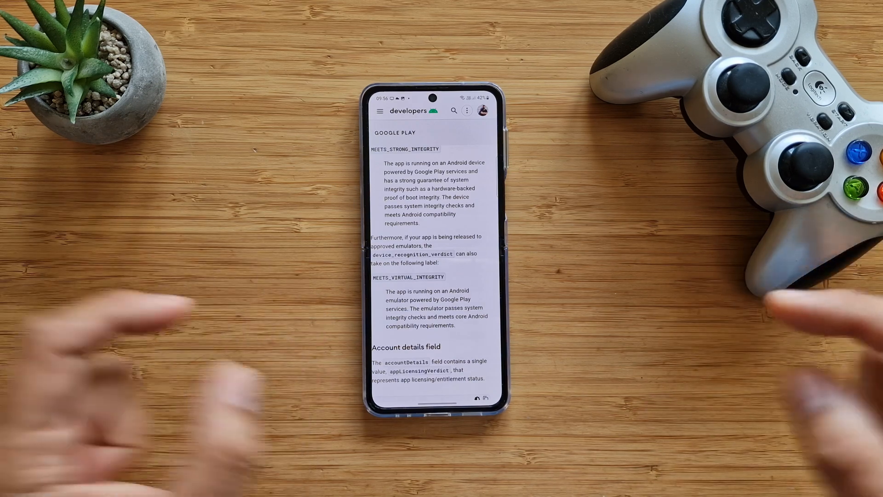
{"action": "scroll", "scroll_direction": "down", "scroll_amount": 3}
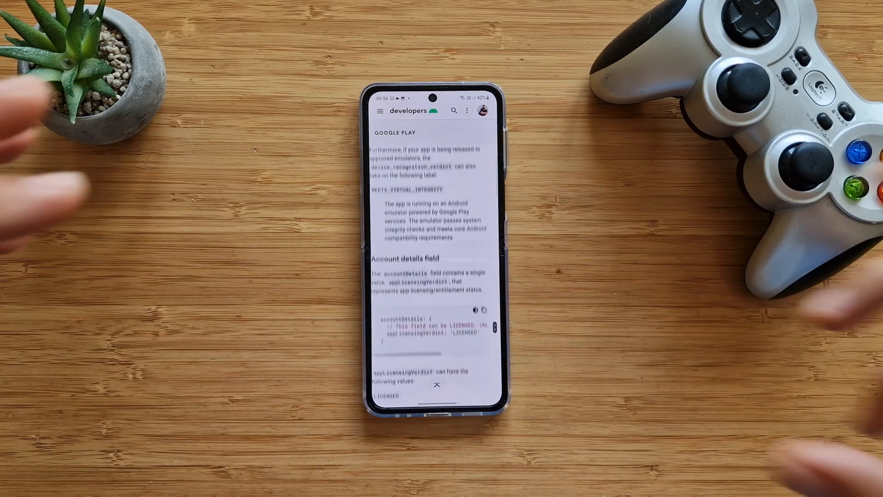
{"action": "scroll", "scroll_direction": "down", "scroll_amount": 3}
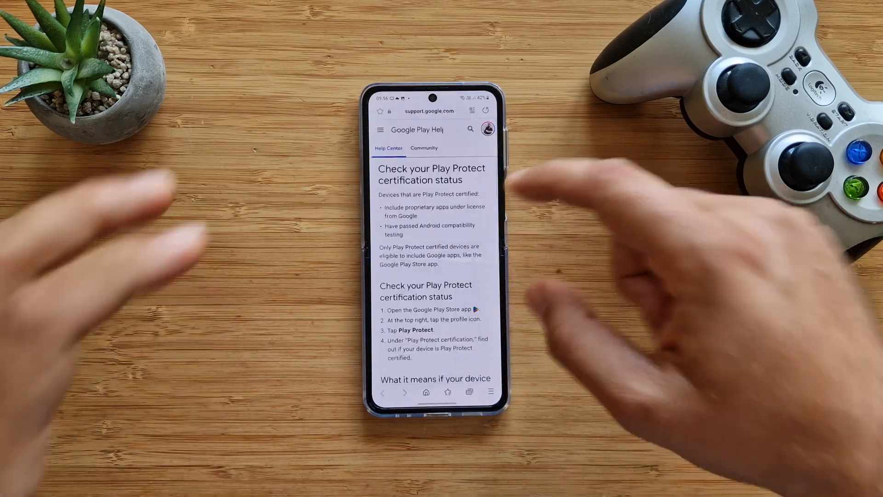
Step: Scroll the Google Play Help article on Play Protect certification status
{"action": "scroll", "scroll_direction": "down", "scroll_amount": 3}
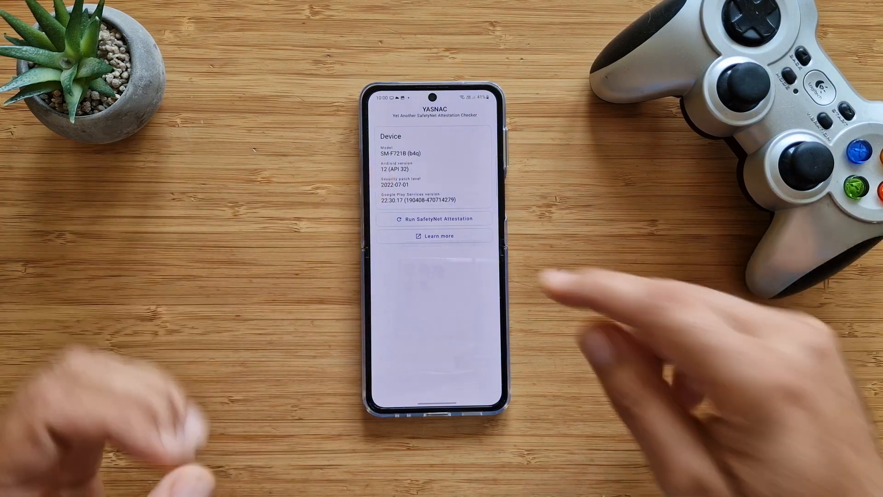
Step: Run a SafetyNet attestation check in YASNAC
{"action": "left_click", "coordinate": [434, 218]}
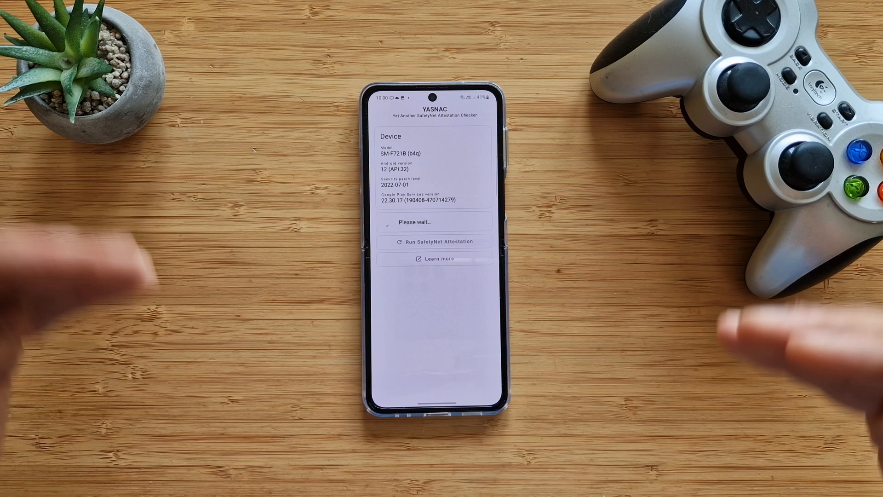
{"action": "left_click", "coordinate": [442, 241]}
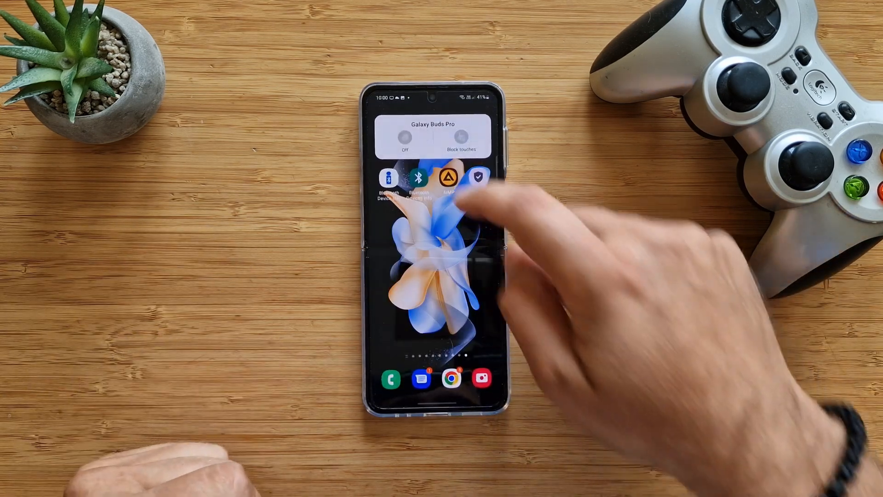
Step: Reopen Integrity Checker from the home screen to show all three checks passed
{"action": "left_click", "coordinate": [449, 179]}
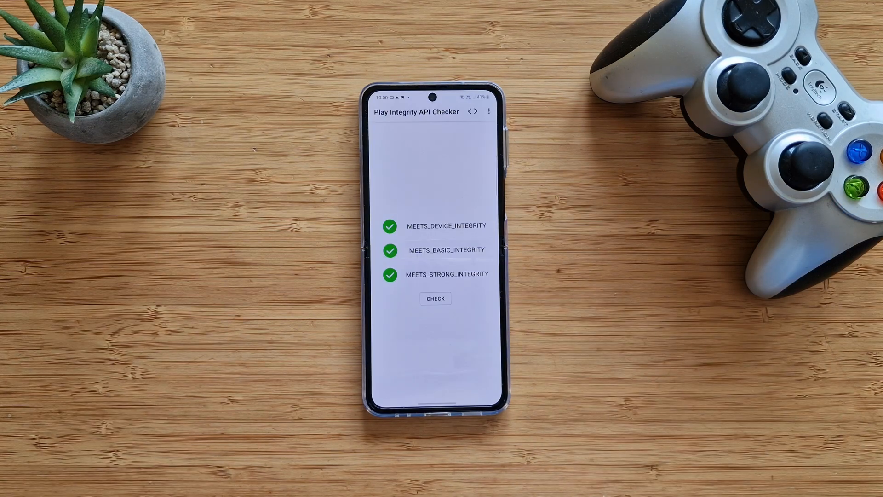